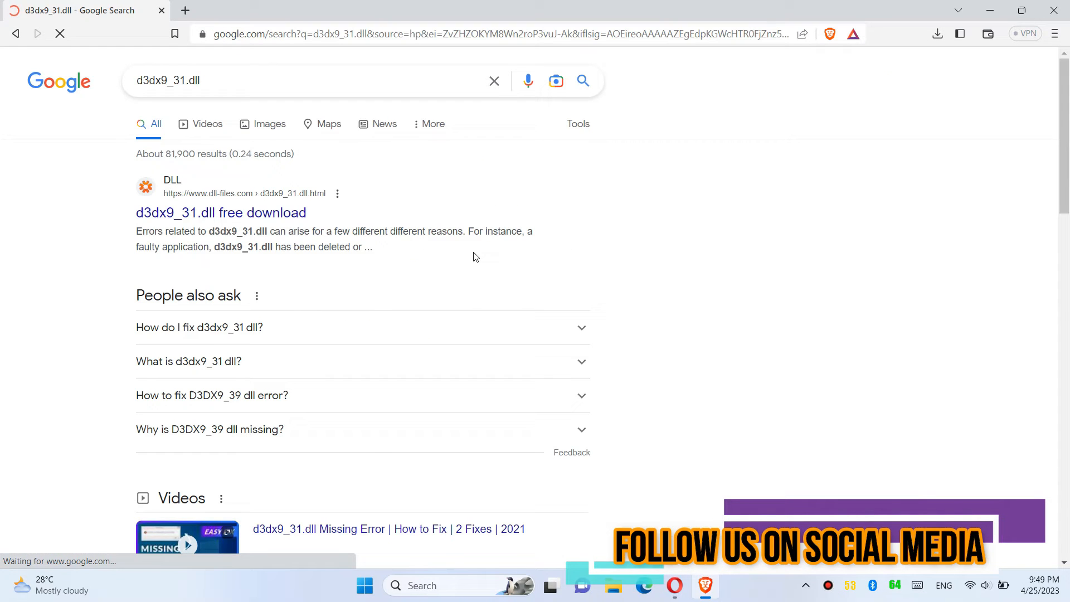
# Step: Open the dll-files.com 'd3dx9_31.dll free download' page from the Google results
pyautogui.scroll(-3)
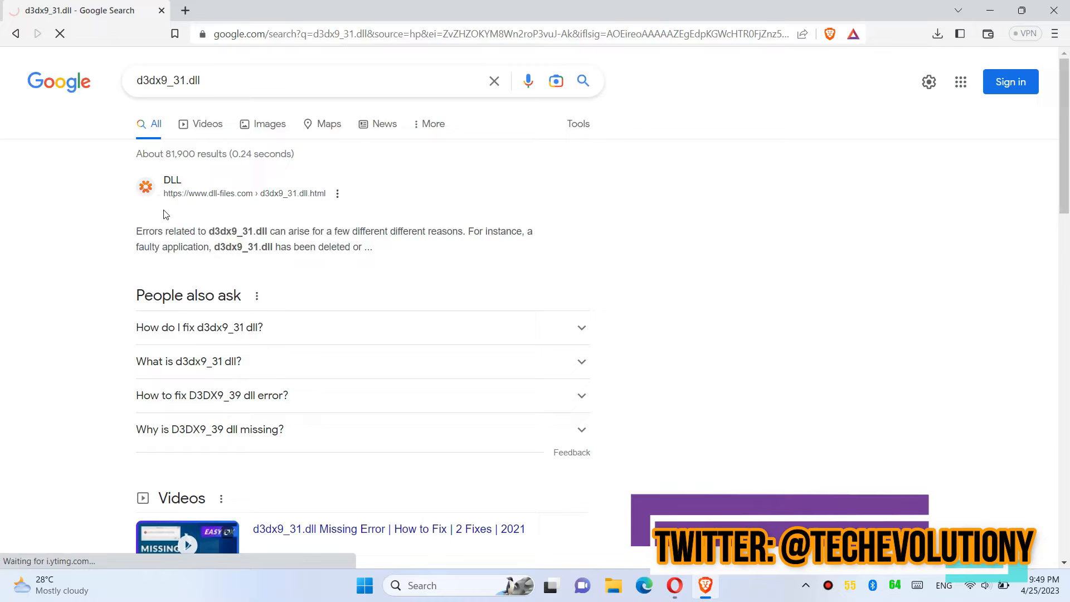
pyautogui.click(172, 179)
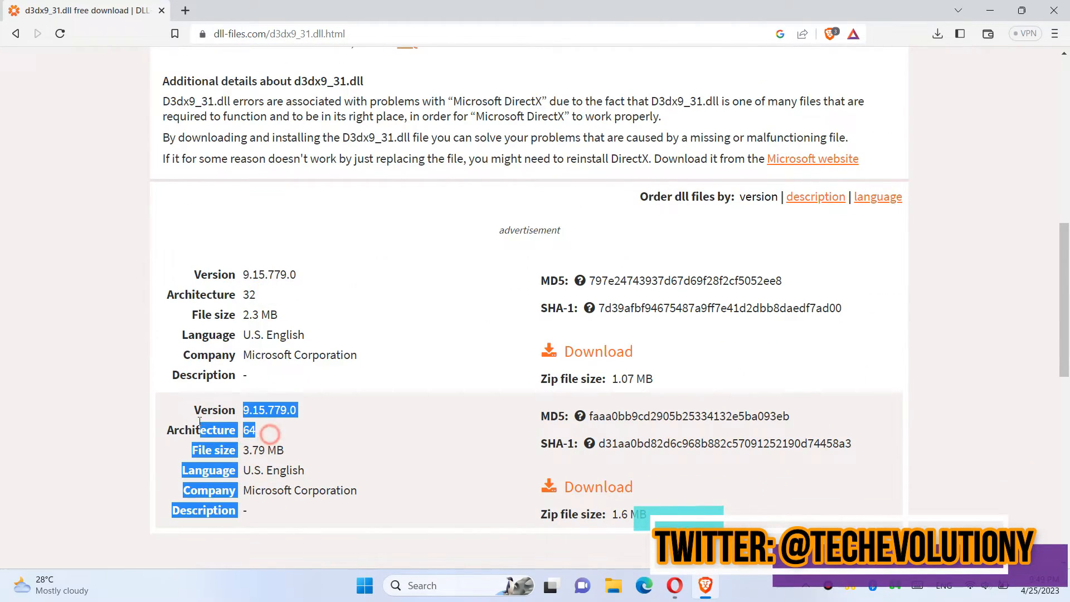
pyautogui.click(363, 585)
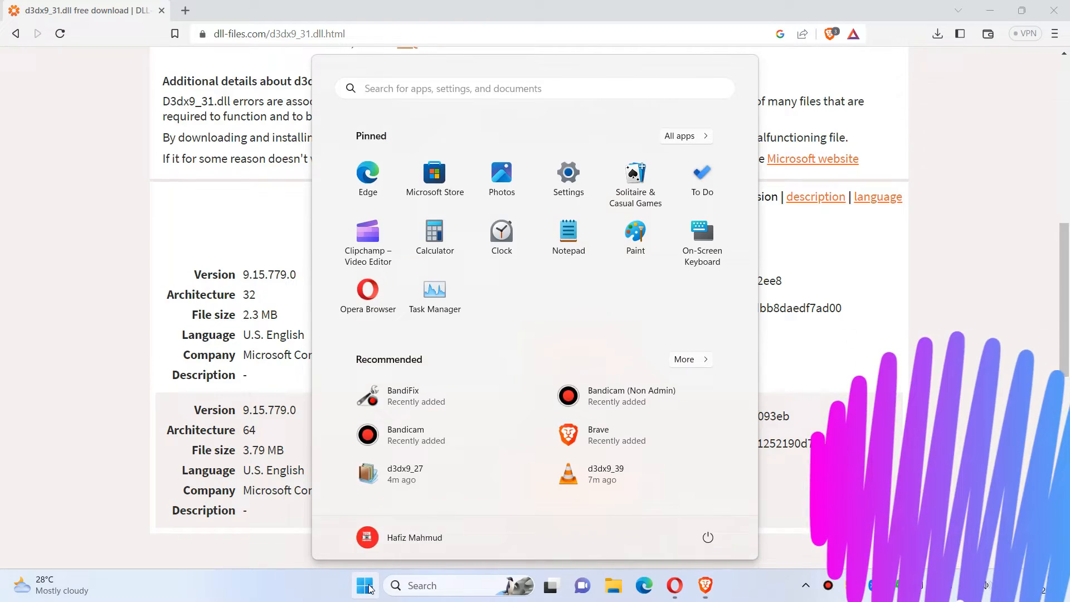
pyautogui.write('sys')
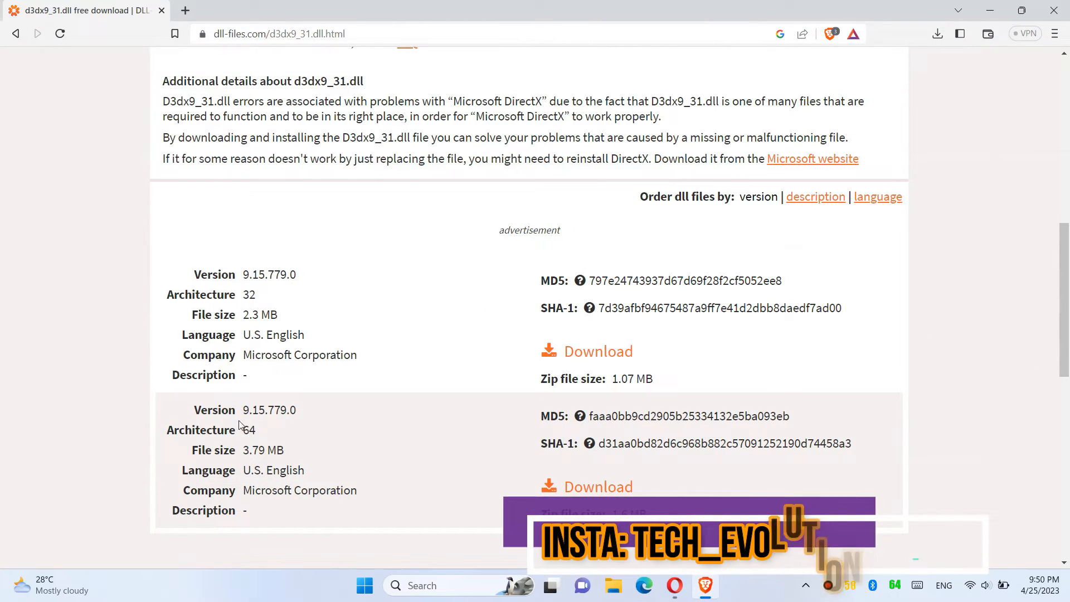
# Step: Save the 64-bit d3dx9_31.zip to Downloads and scroll through the install instructions
pyautogui.click(597, 487)
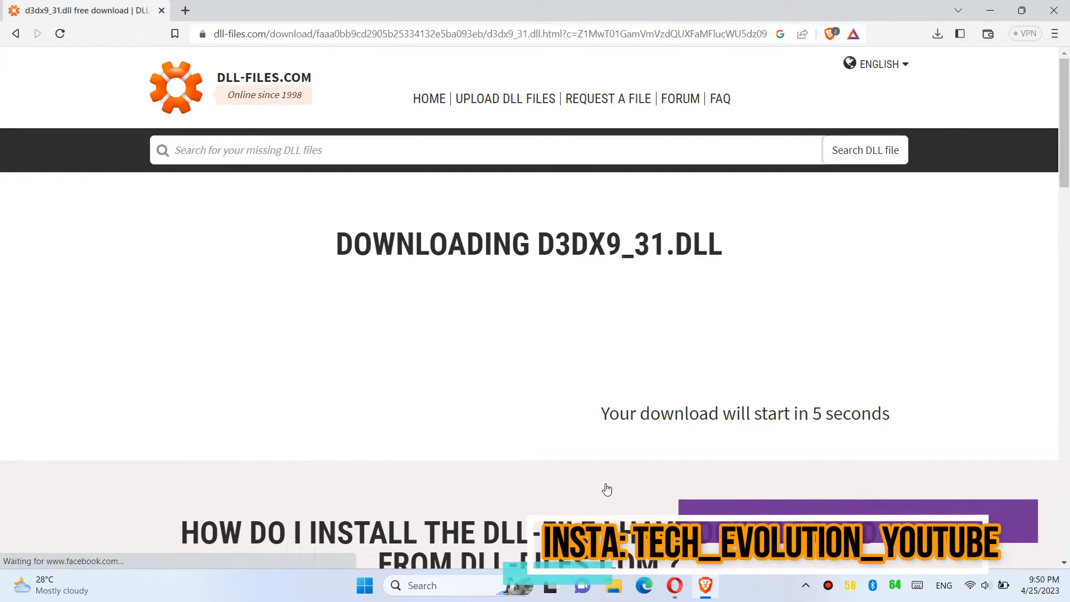
pyautogui.scroll(-3)
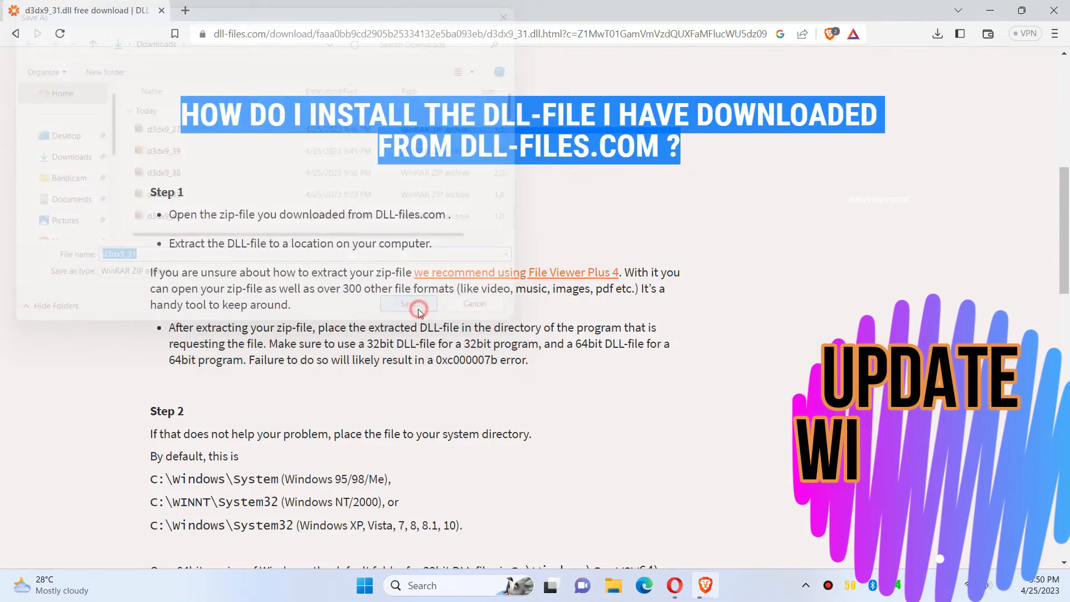
pyautogui.click(407, 303)
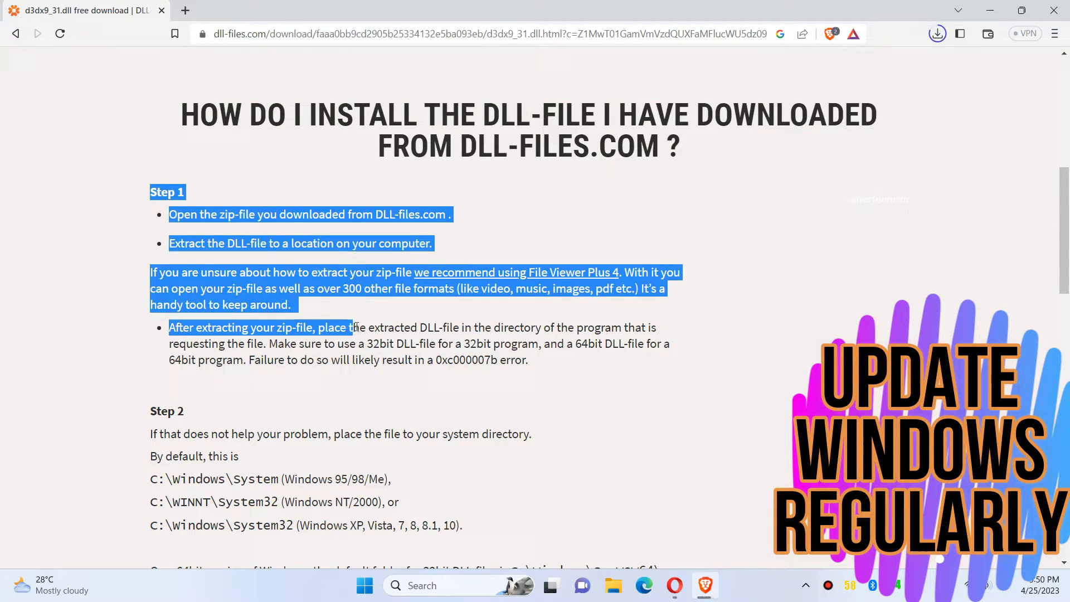
pyautogui.scroll(-3)
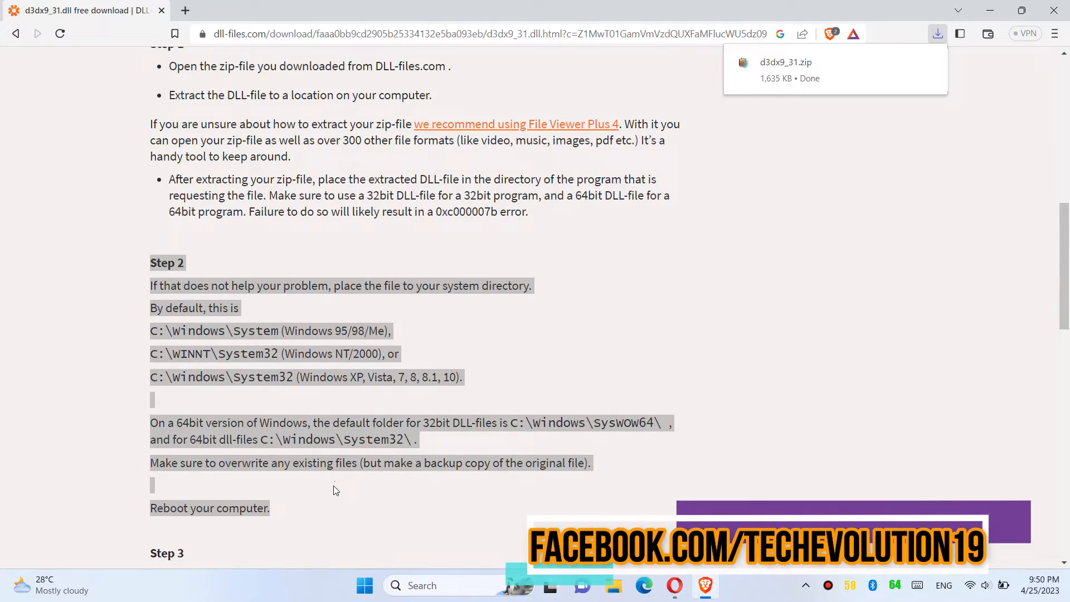
pyautogui.scroll(-3)
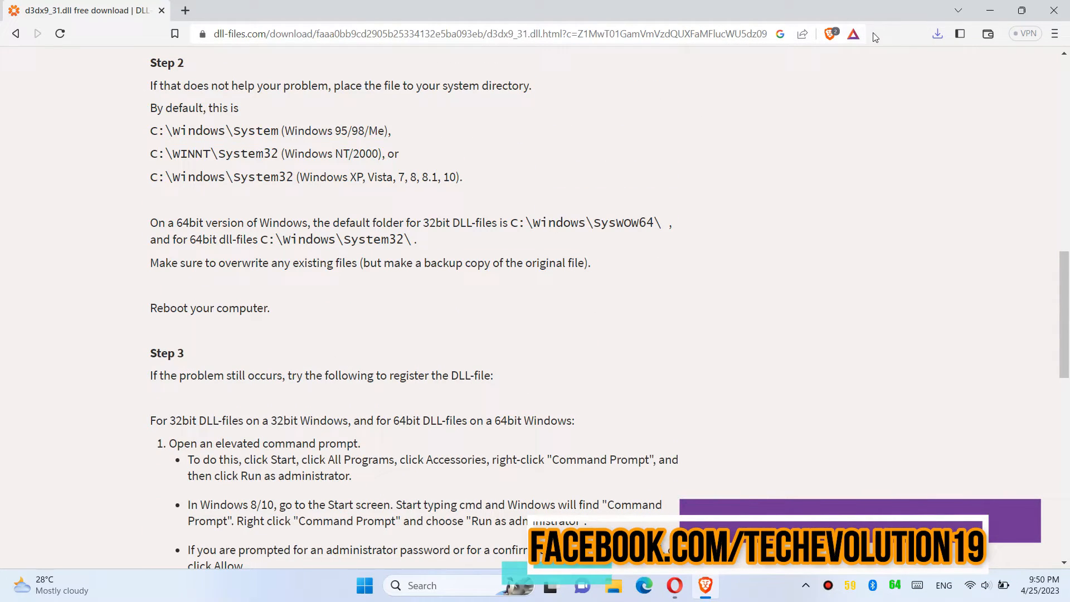
# Step: Open d3dx9_31.zip from Downloads in WinRAR, select d3dx9_31.dll, and browse Local Disk (C:)
pyautogui.click(936, 33)
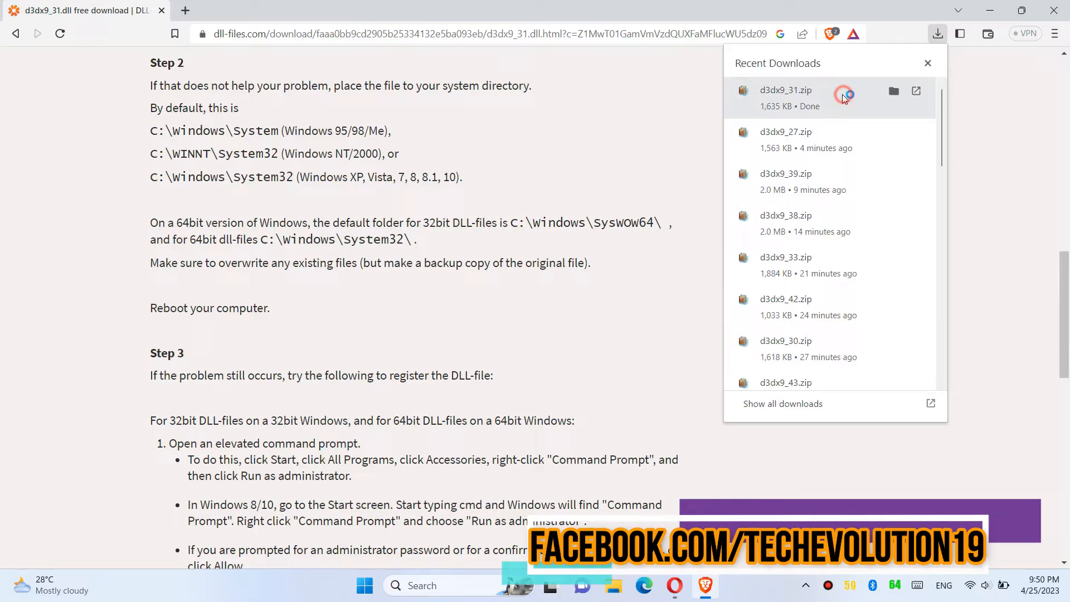
pyautogui.doubleClick(784, 90)
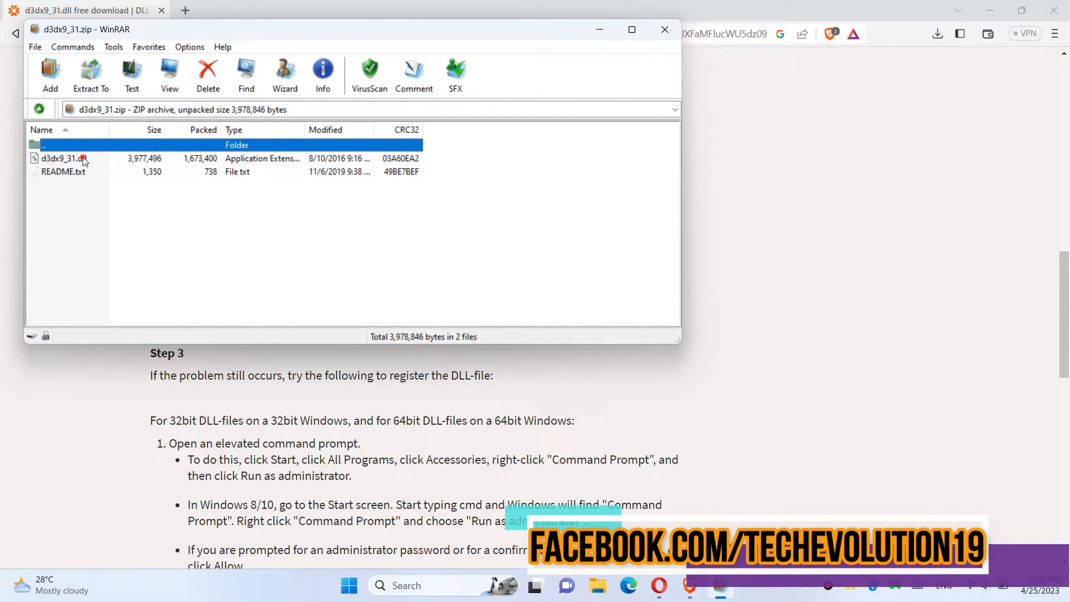
pyautogui.click(66, 158)
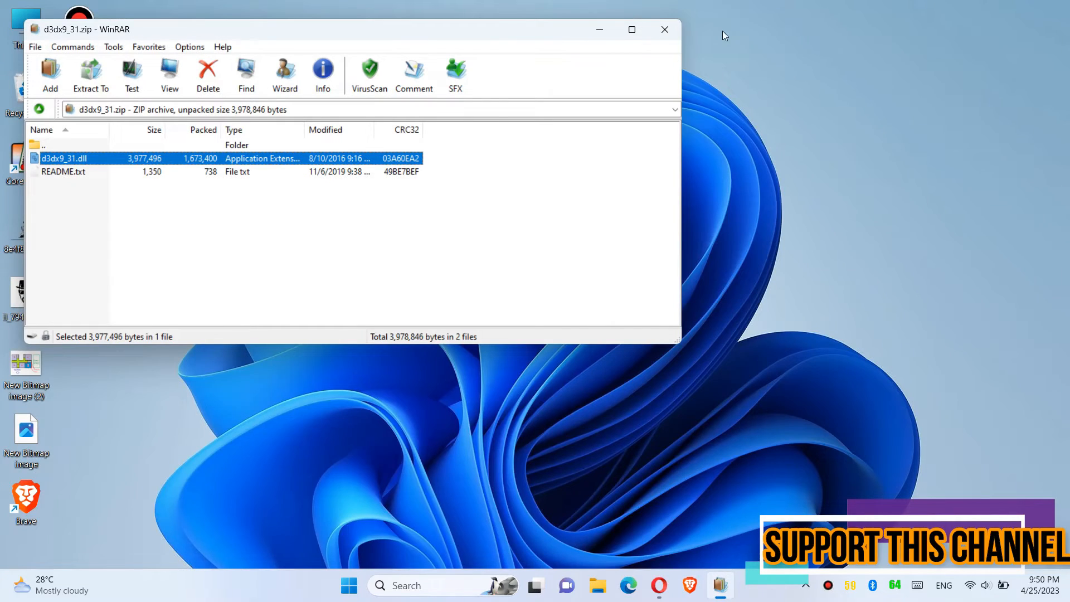
pyautogui.click(663, 29)
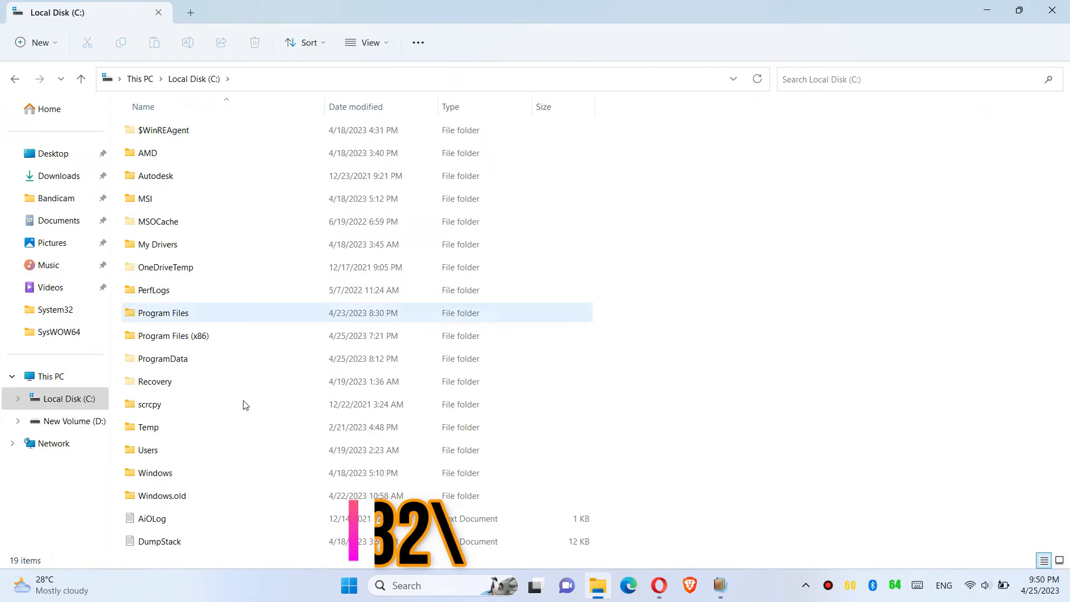
# Step: Navigate File Explorer to C:\Windows\System32
pyautogui.doubleClick(155, 472)
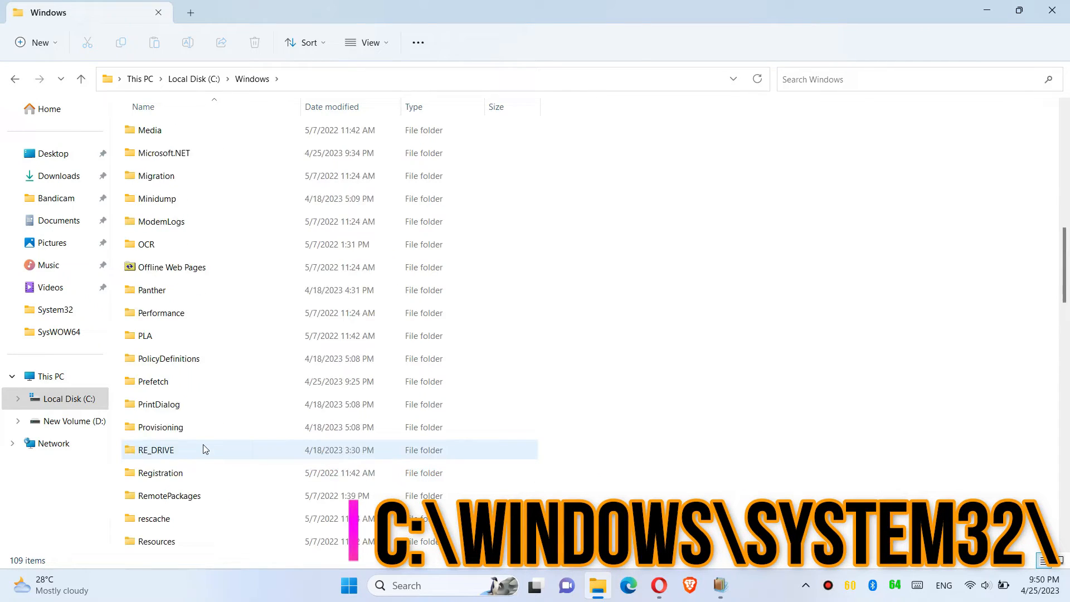
pyautogui.scroll(-3)
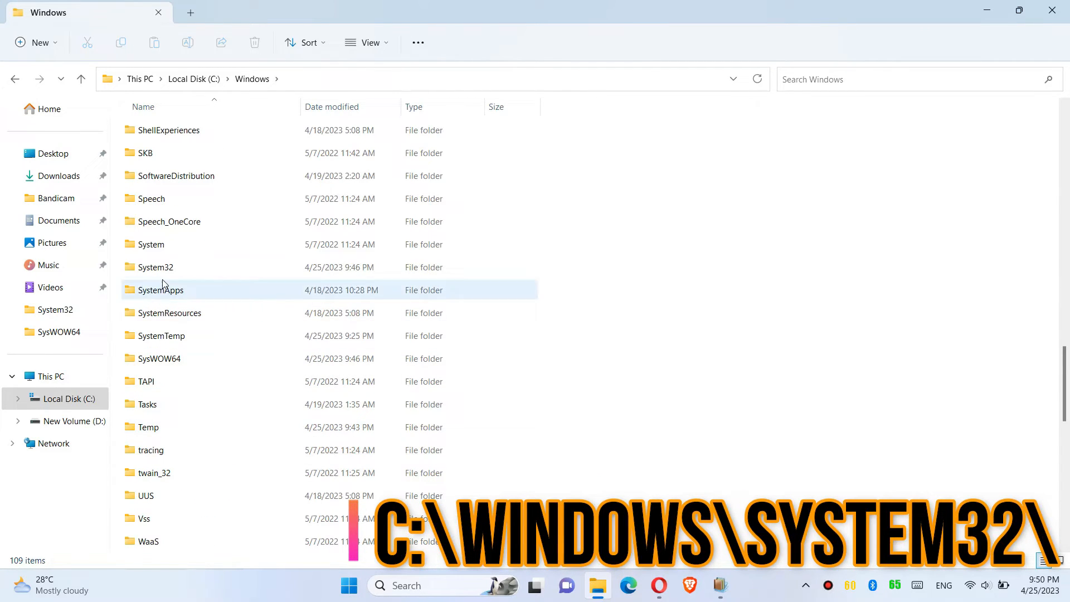
pyautogui.doubleClick(155, 267)
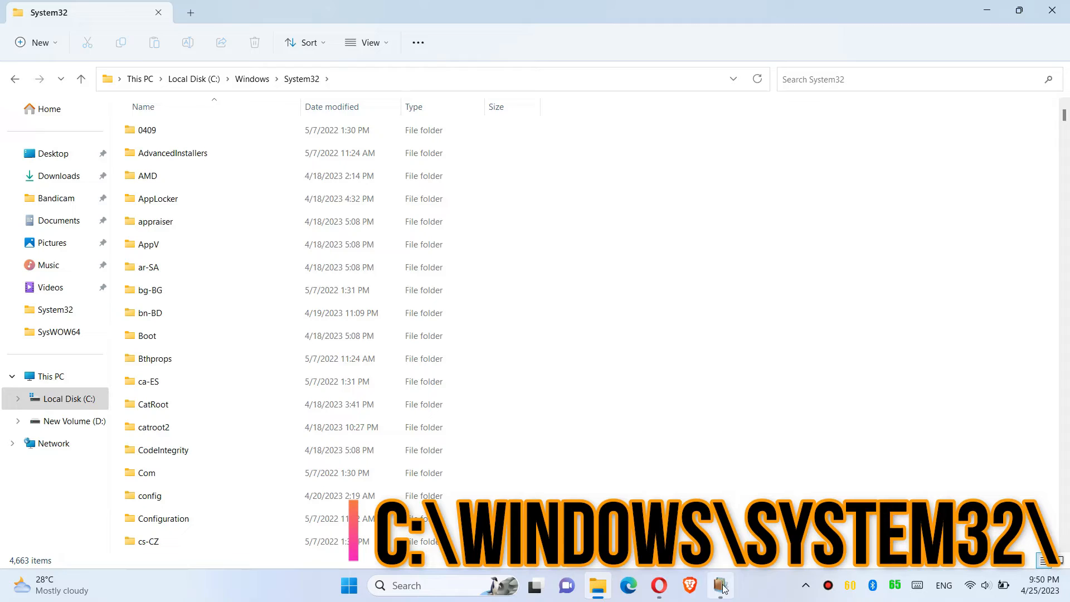
# Step: Copy d3dx9_31.dll from WinRAR, approve the SysWOW64 administrator prompt, and close WinRAR
pyautogui.click(719, 585)
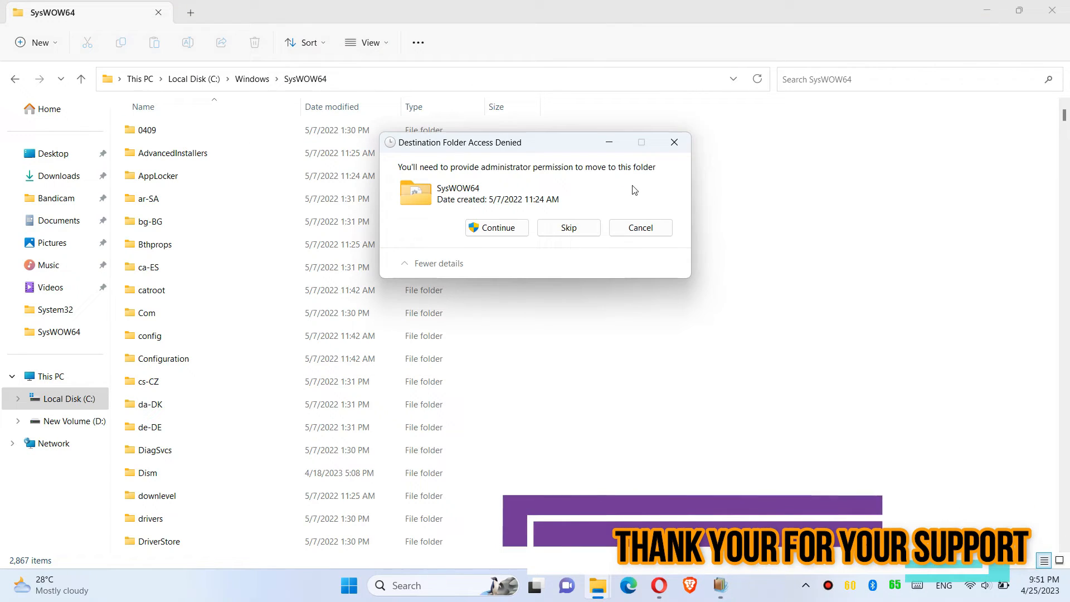
pyautogui.click(568, 227)
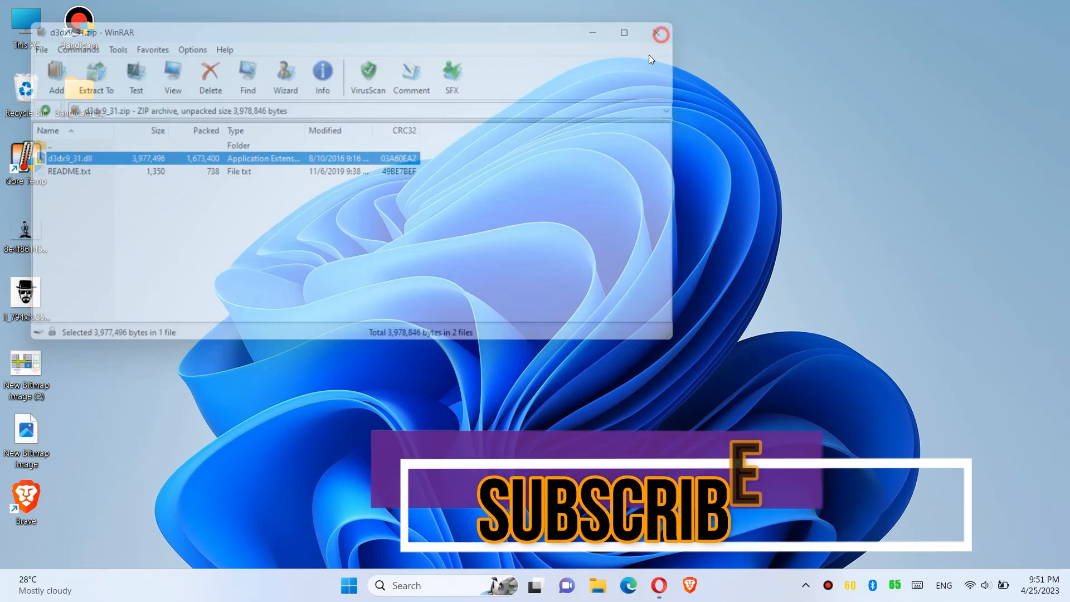
pyautogui.click(347, 584)
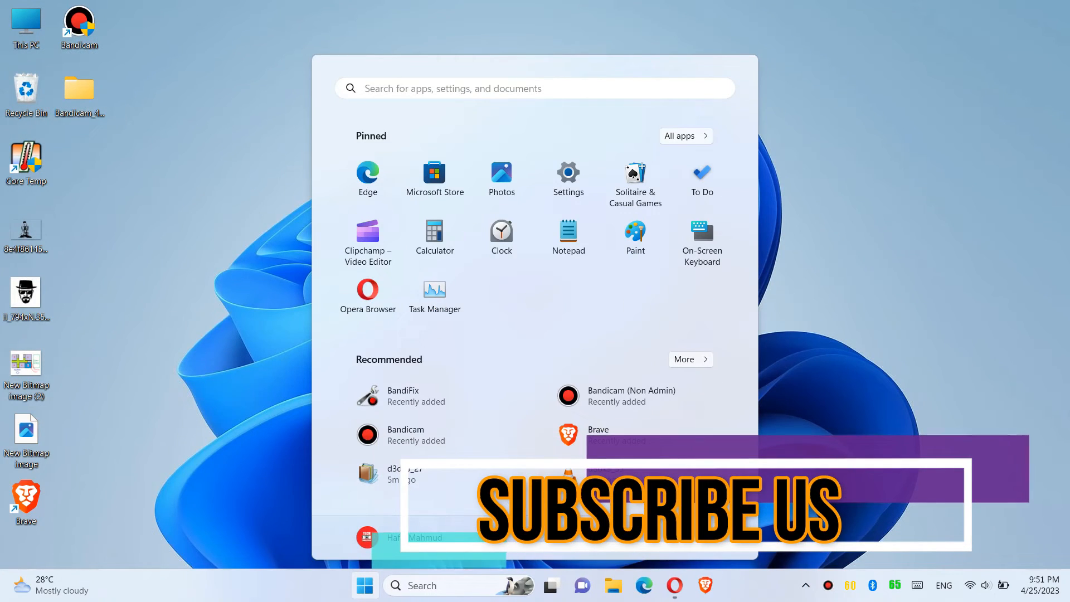